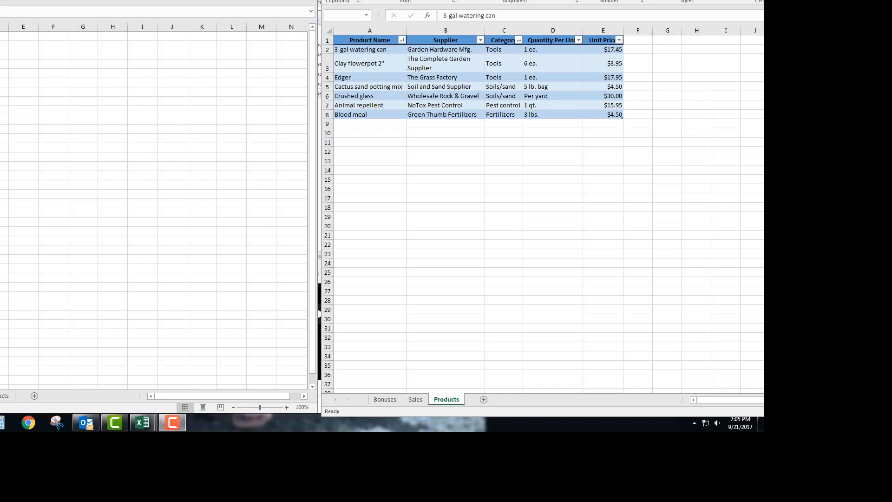
mouse_move(398, 172)
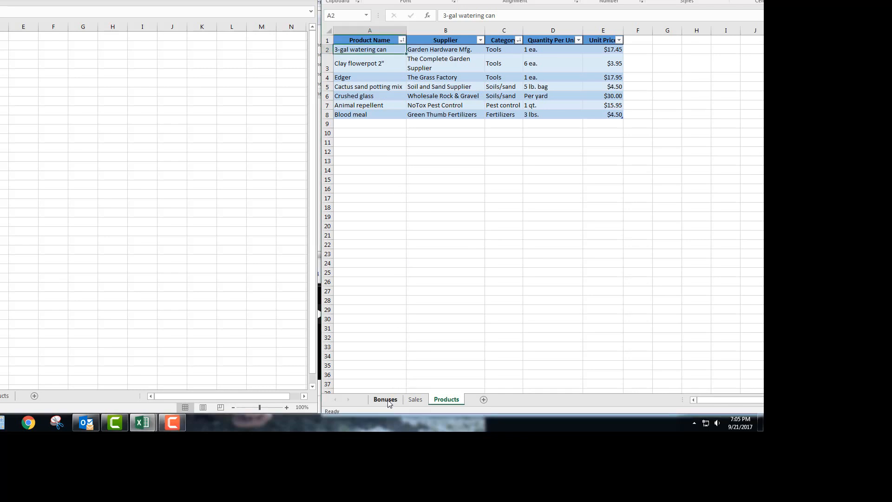
Switch to the Bonuses sheet
left_click(385, 398)
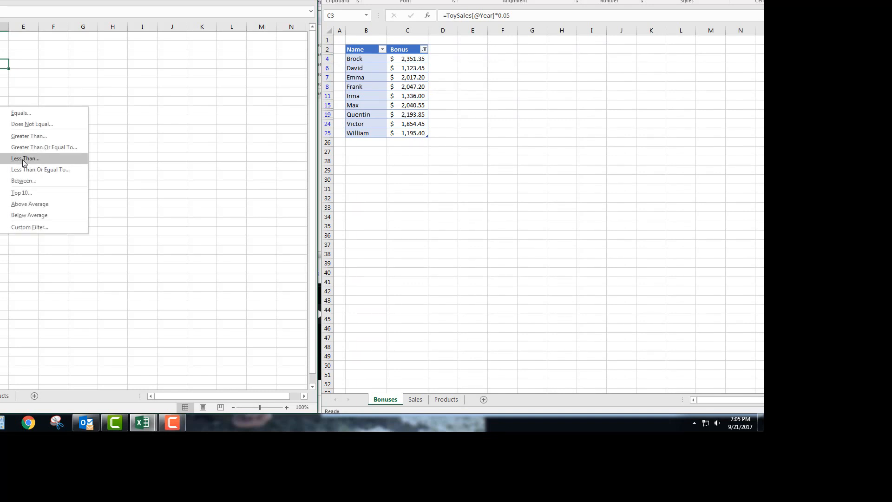
Filter the Bonus column to values less than $2,539.10, leaving nine employees
left_click(25, 158)
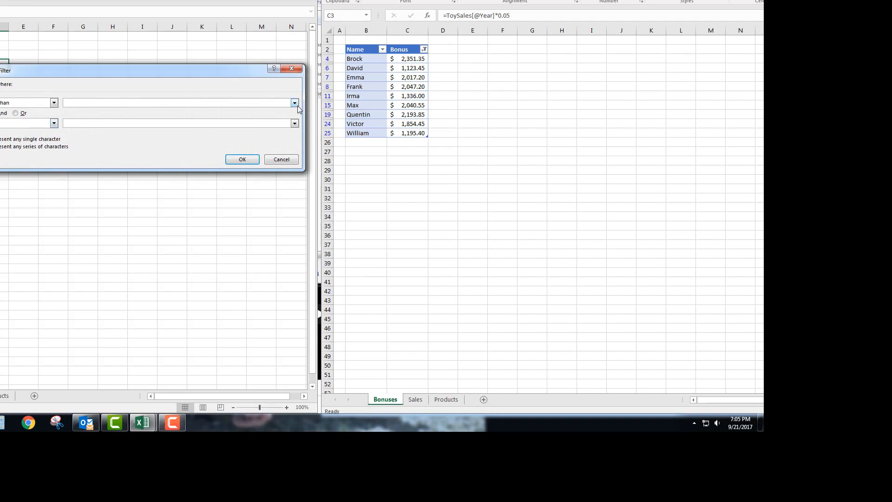
left_click(294, 103)
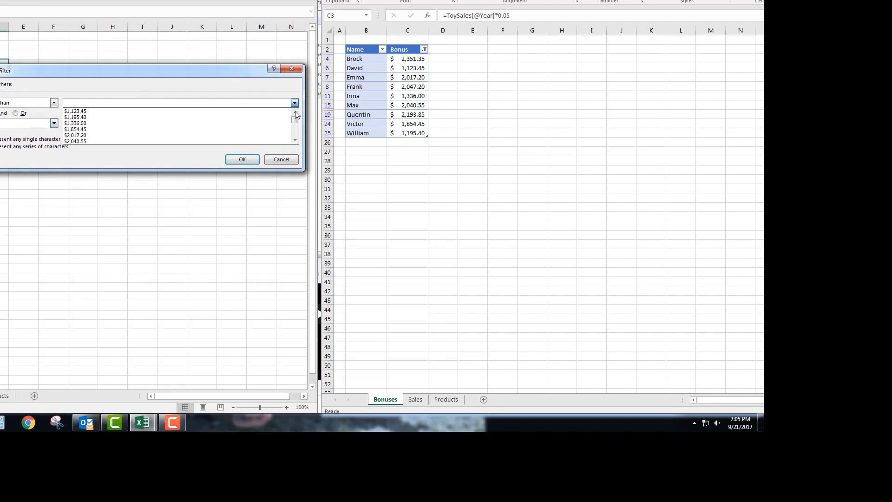
left_click(295, 123)
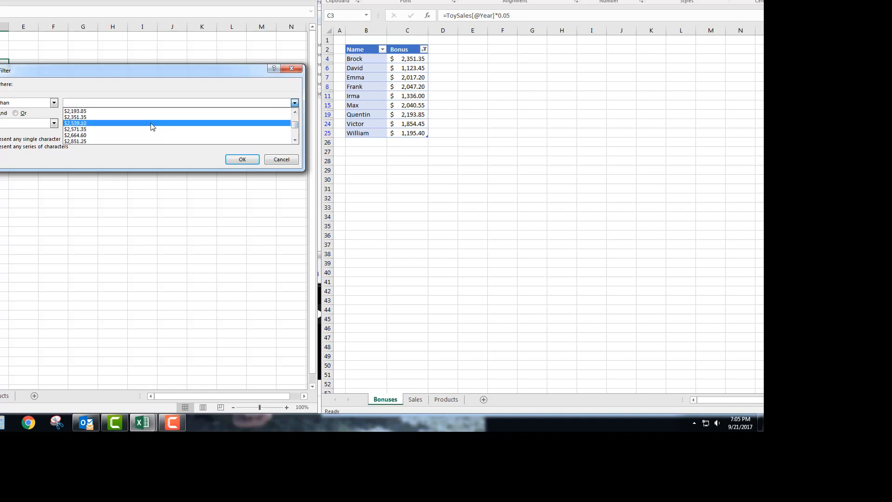
left_click(76, 123)
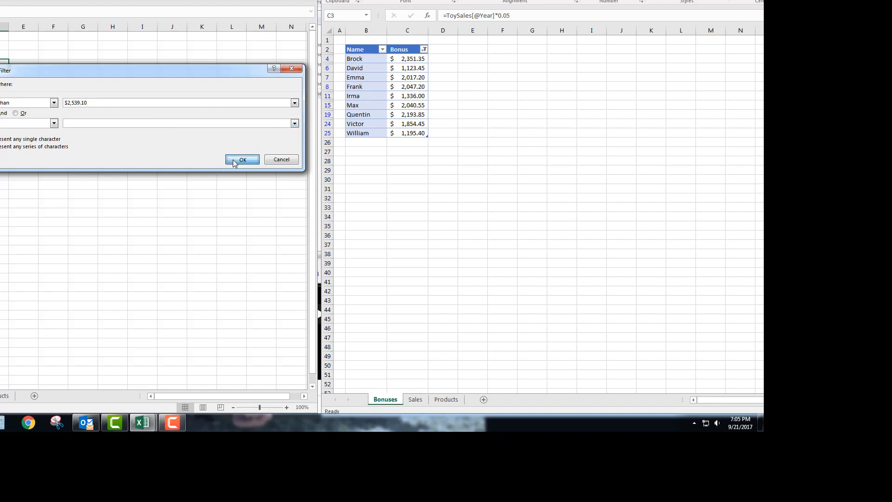
left_click(241, 159)
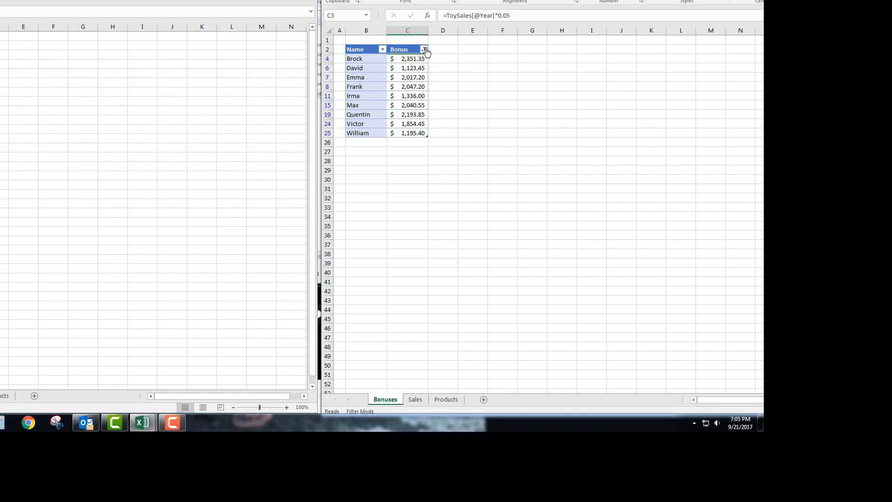
Review the less-than $2,539.10 condition on the Bonus column and leave it unchanged
left_click(423, 49)
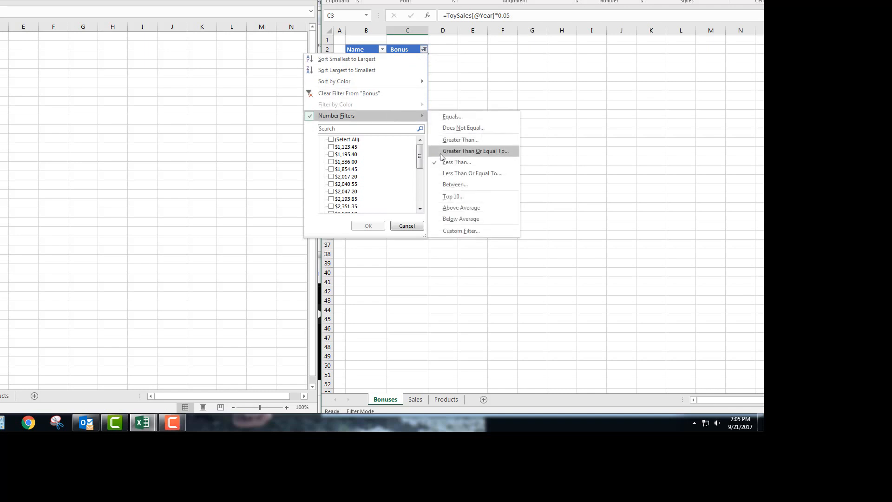
left_click(456, 162)
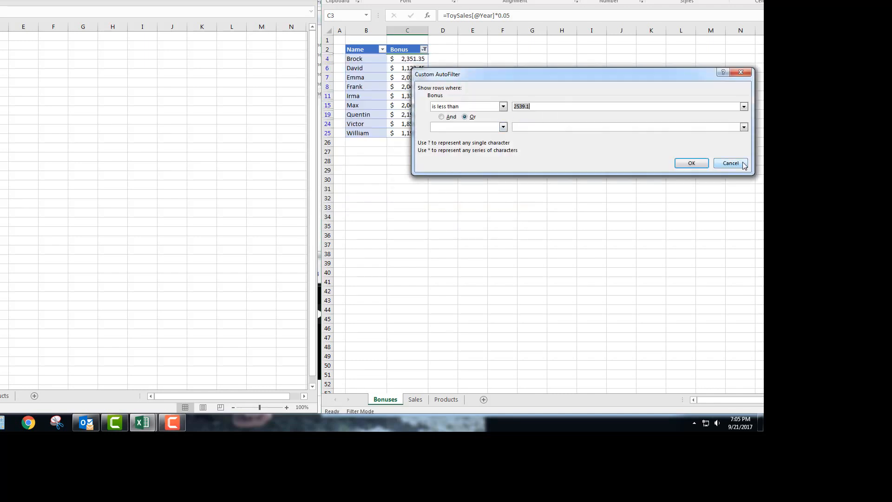
left_click(730, 163)
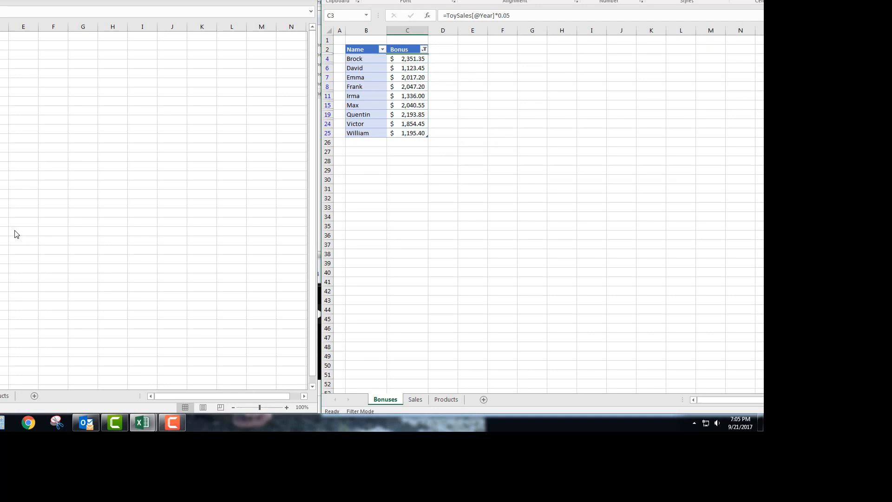
mouse_move(12, 239)
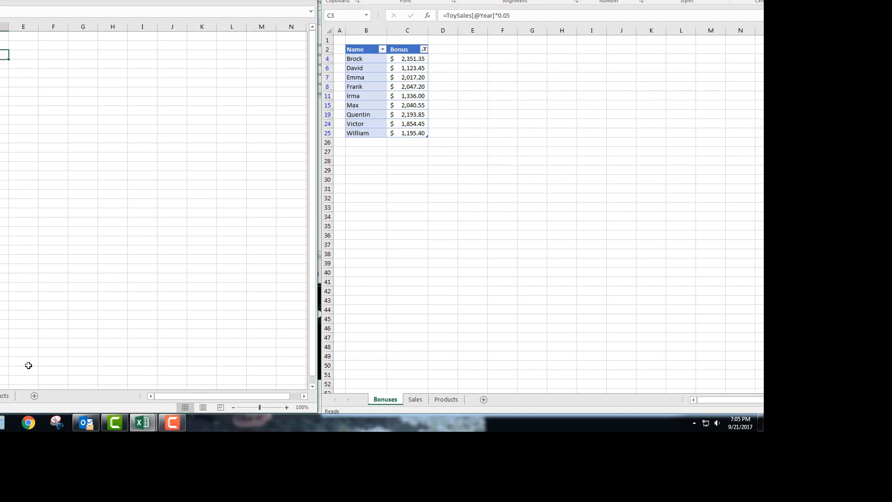
Activate the other workbook window showing the Products sheet
left_click(4, 396)
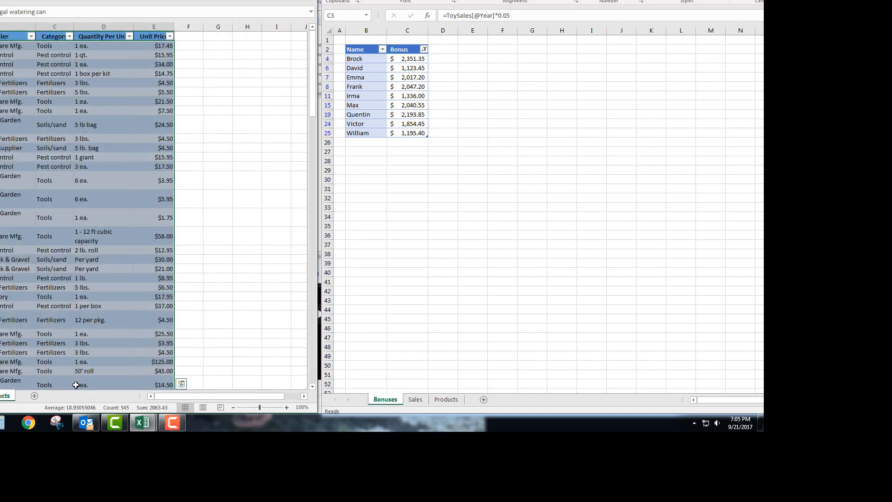
mouse_move(139, 367)
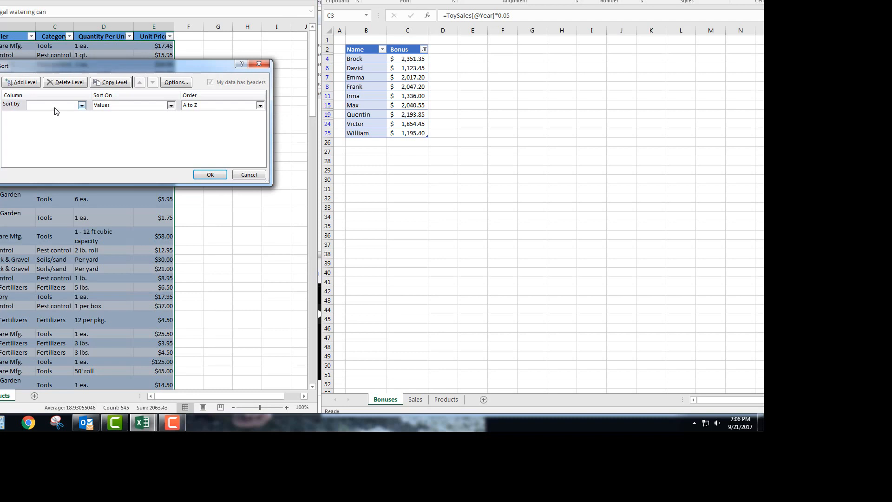
Set the first sort level to Category and add a second level on Unit Price
left_click(81, 105)
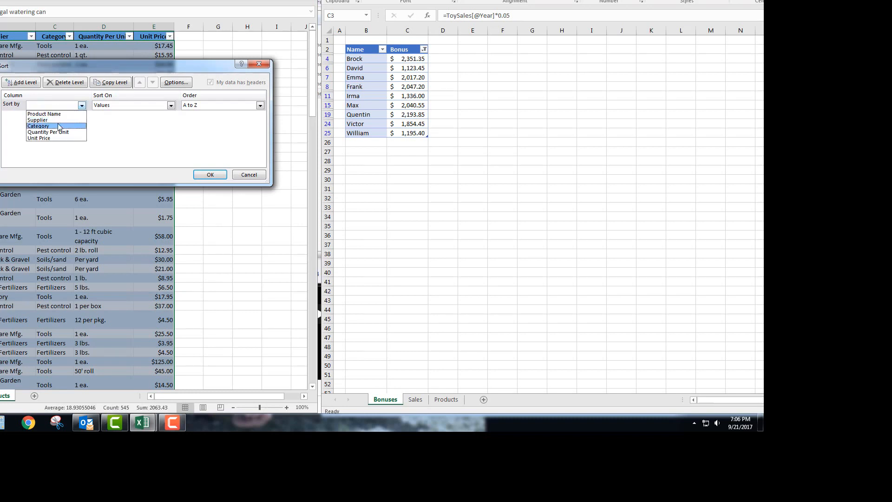
left_click(49, 125)
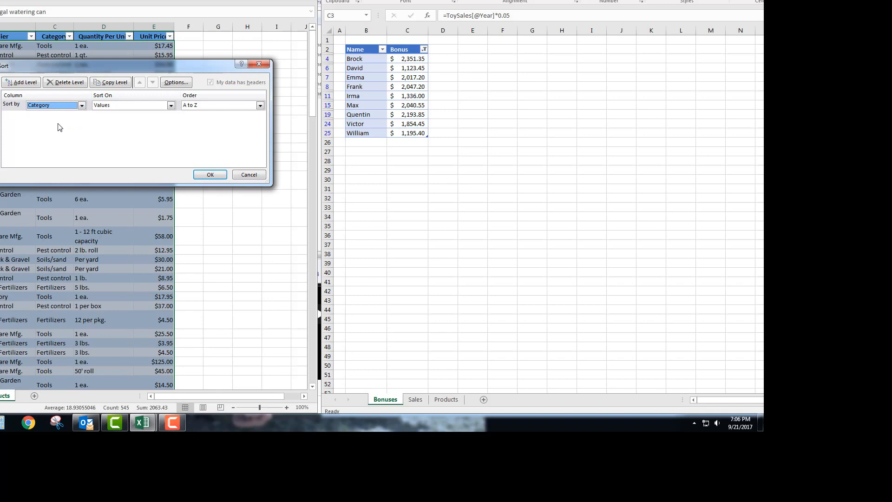
left_click(21, 82)
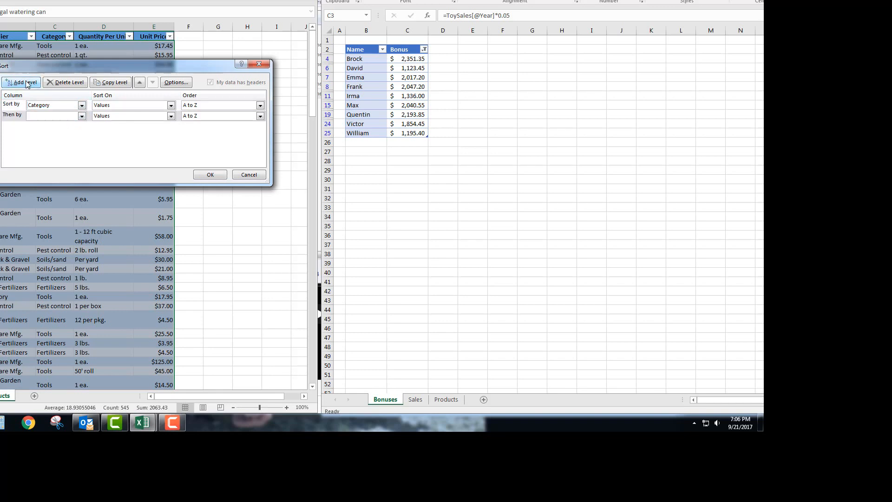
left_click(82, 115)
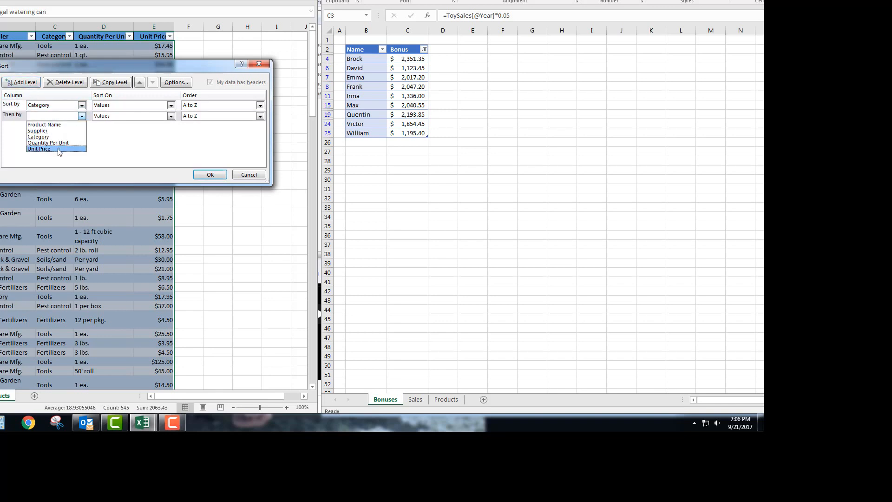
left_click(39, 148)
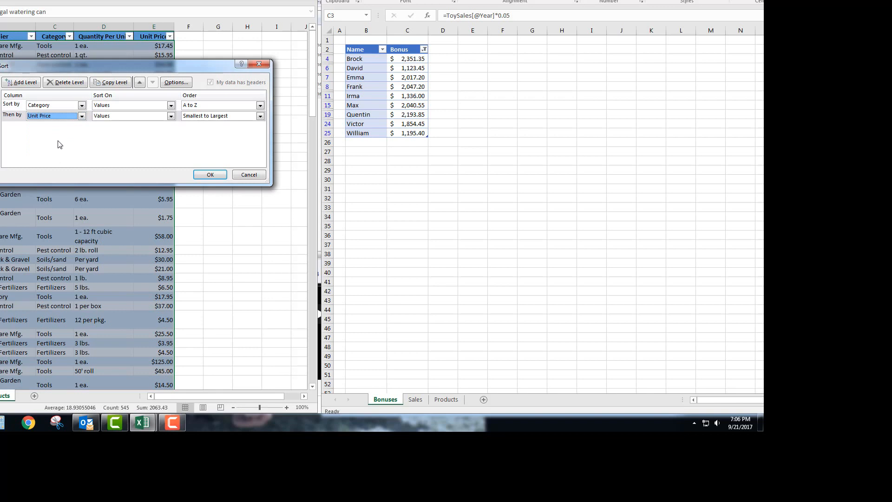
mouse_move(71, 157)
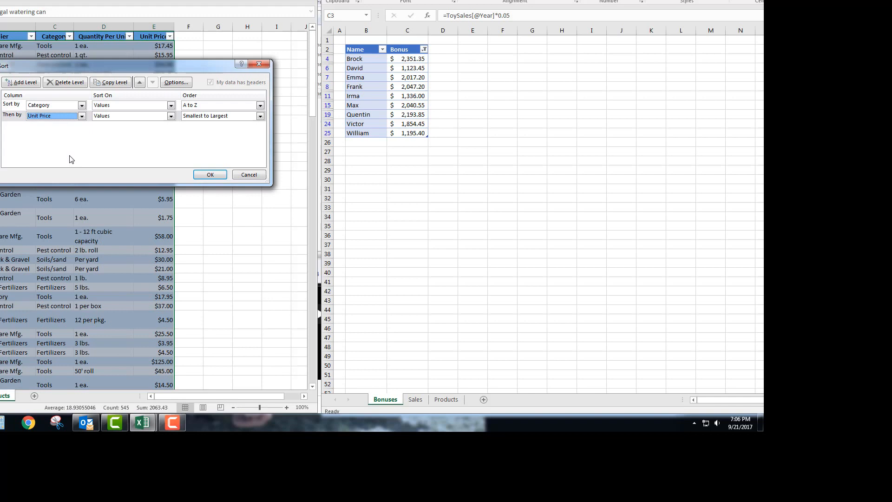
mouse_move(96, 145)
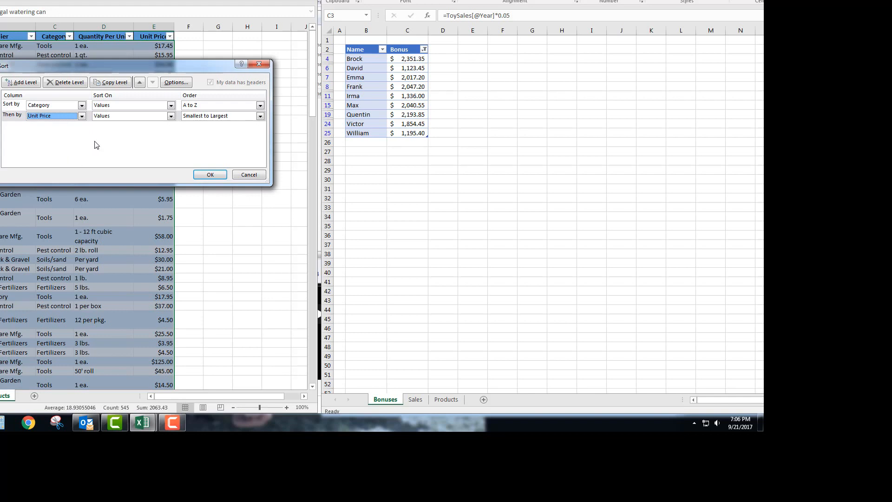
Order Category Z to A, change the second level to Product Name A to Z, and apply the sort
left_click(260, 105)
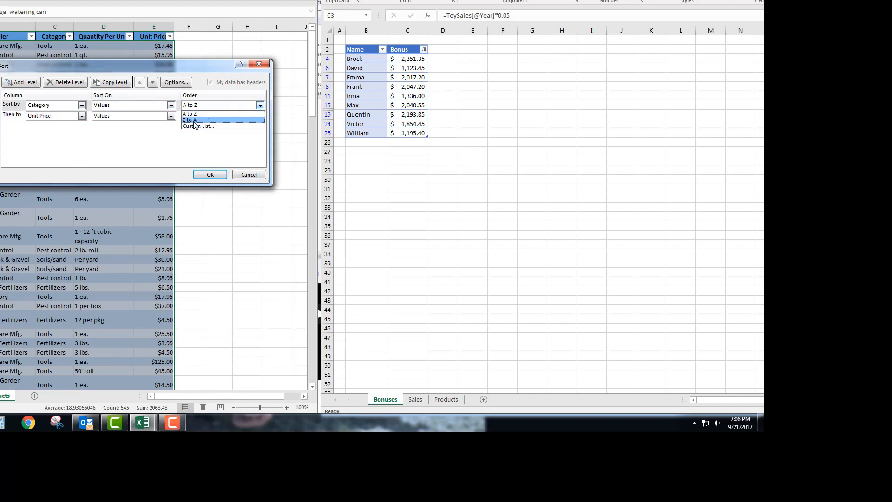
left_click(191, 120)
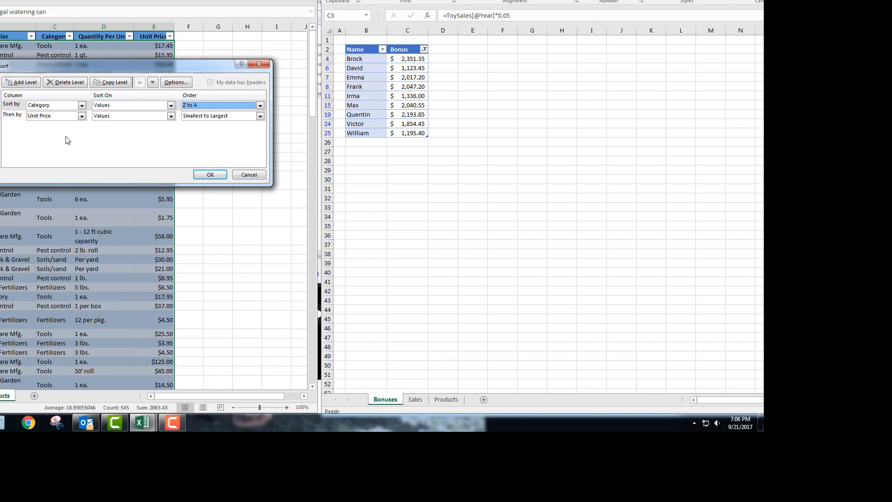
left_click(82, 115)
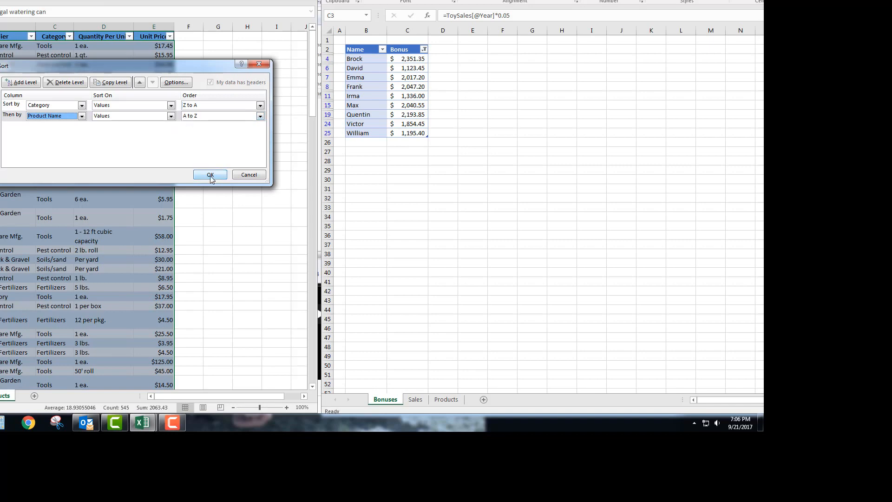
left_click(210, 174)
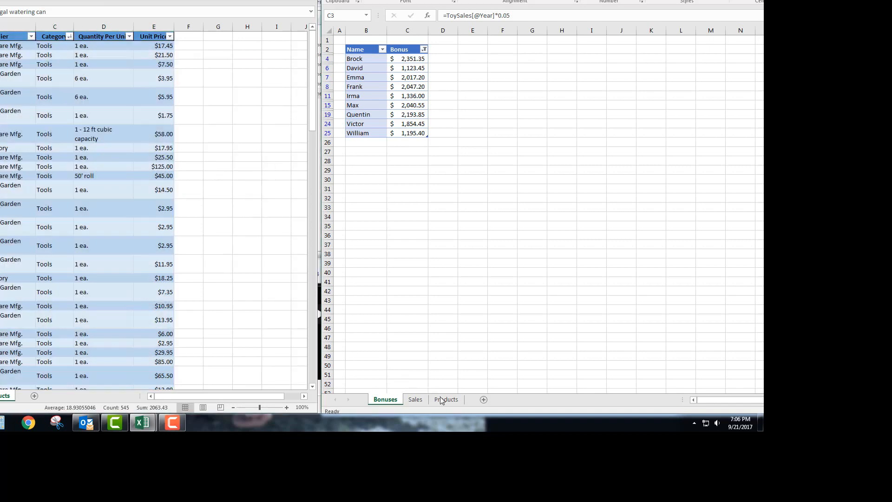
Switch the right window to the Products sheet
left_click(446, 399)
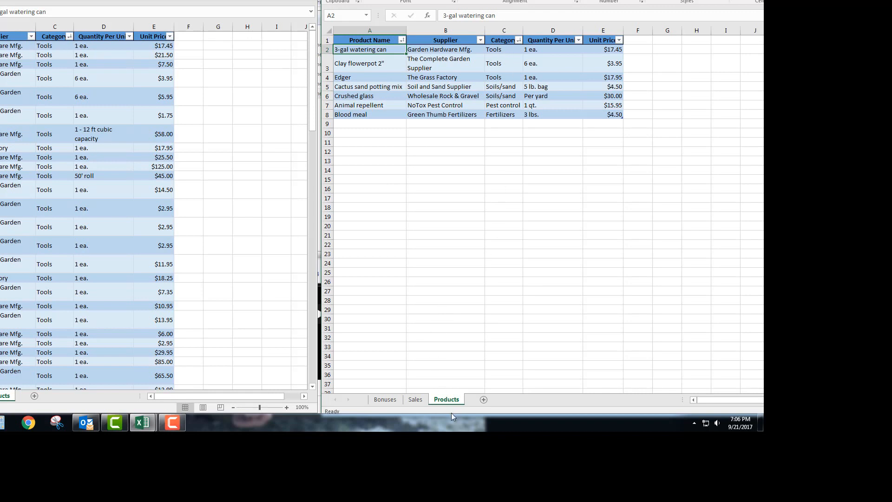
mouse_move(216, 355)
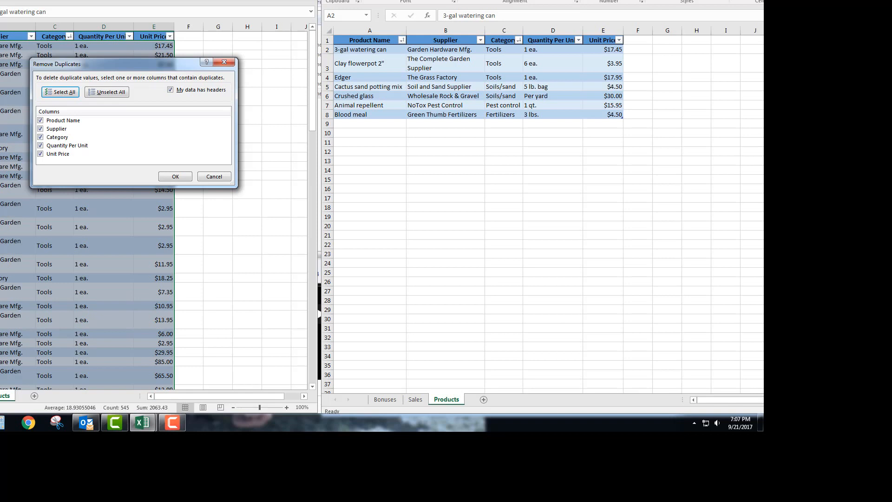
Remove rows with duplicate Supplier values only, leaving 7 unique products
left_click(40, 128)
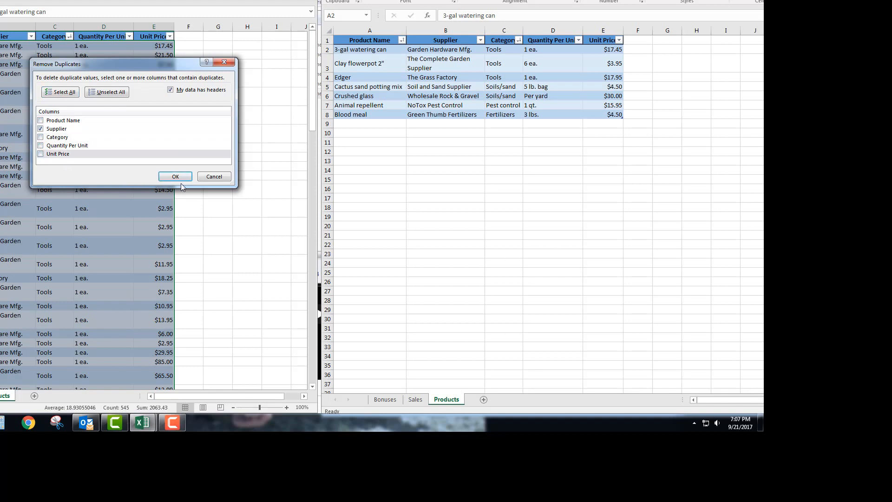
left_click(176, 176)
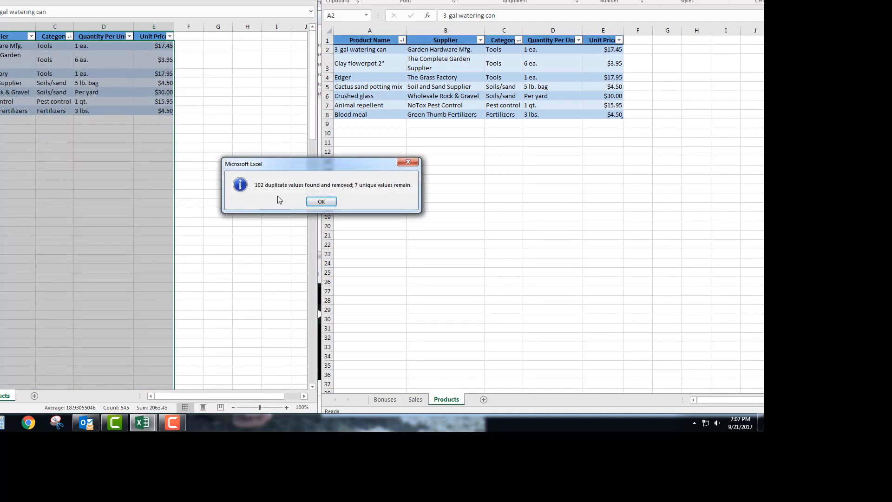